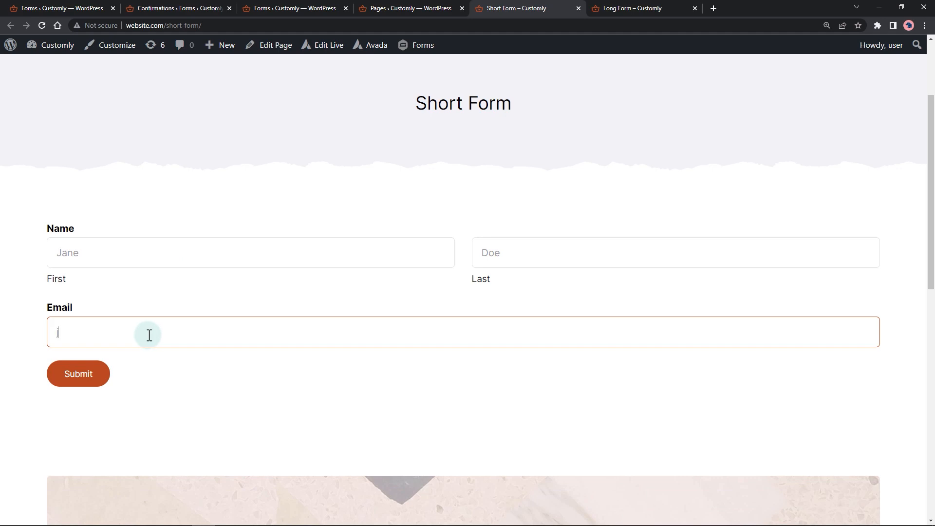
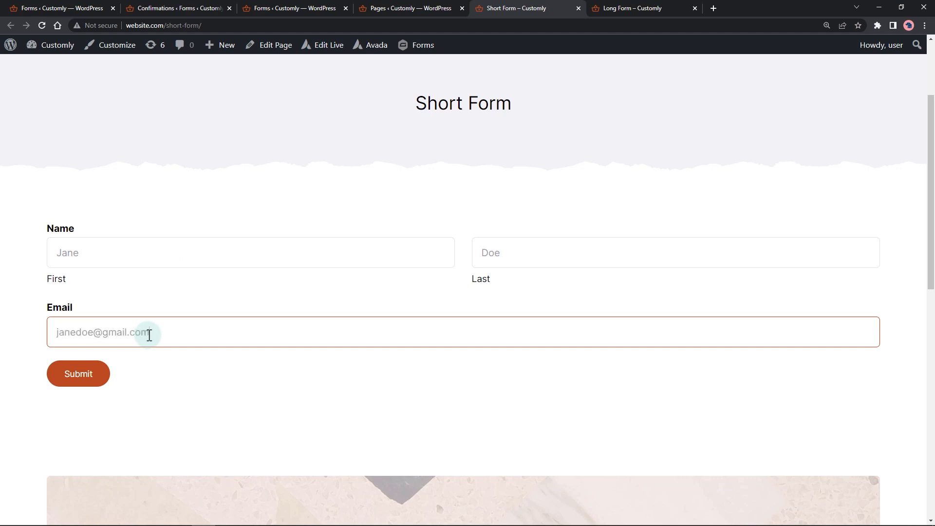
pyautogui.click(78, 374)
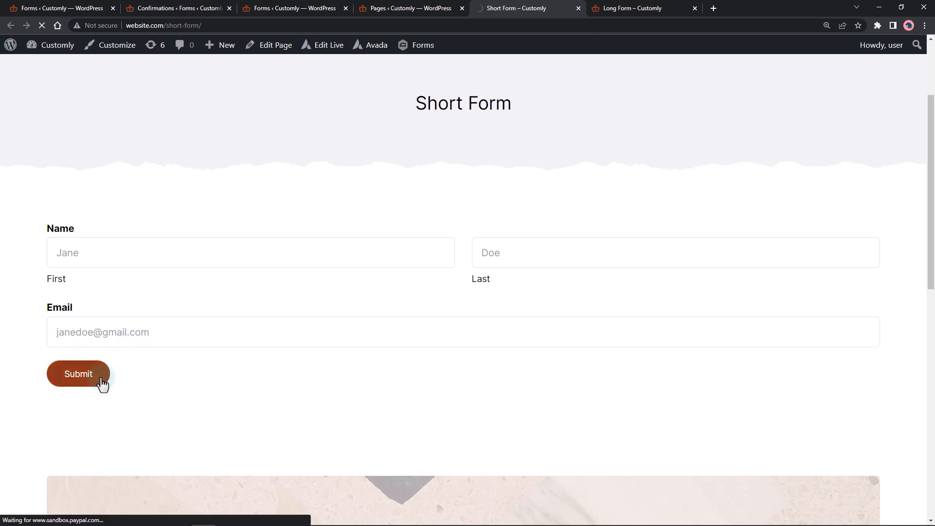
pyautogui.click(78, 374)
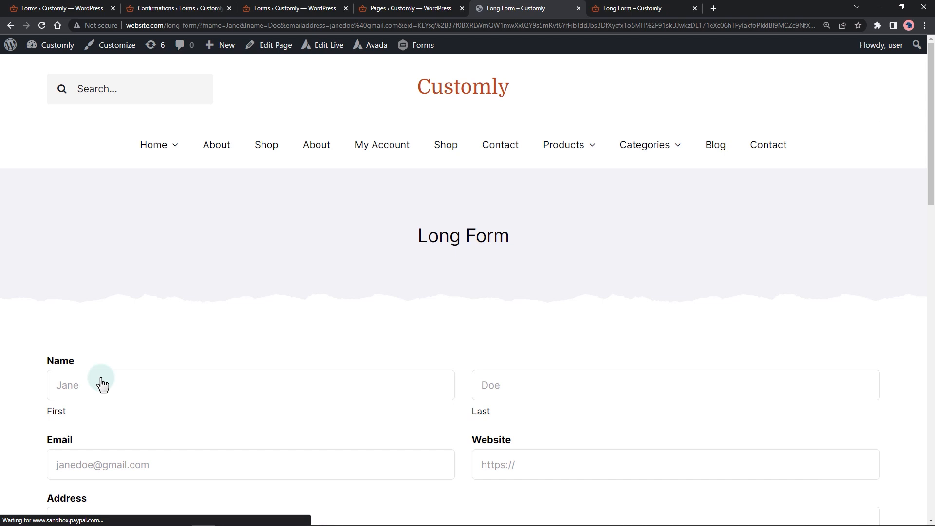
pyautogui.scroll(-3)
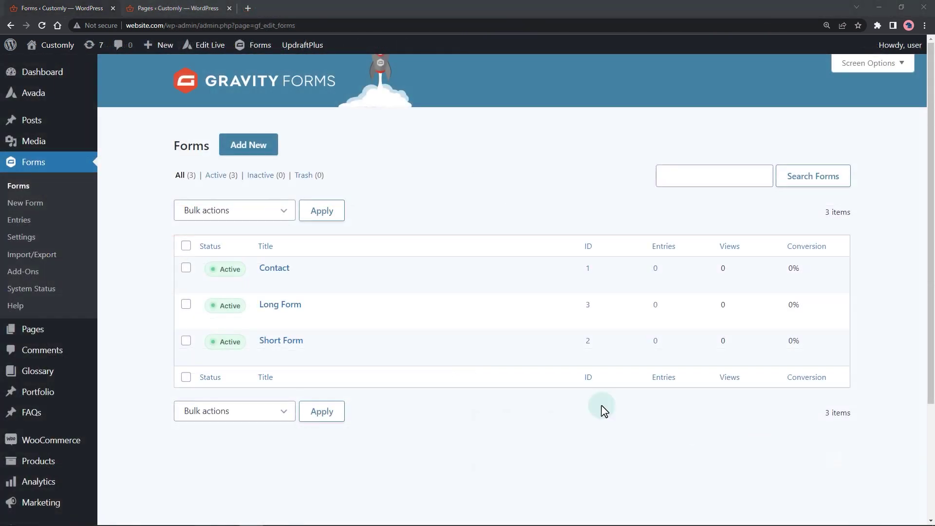
pyautogui.moveTo(447, 311)
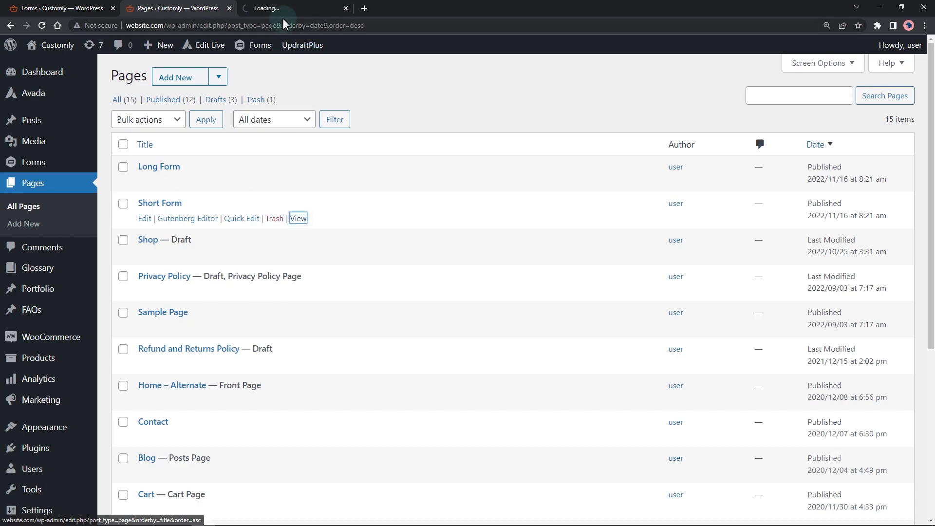
# View the live Short Form and Long Form pages in new tabs, then return to the forms list.
pyautogui.click(298, 218)
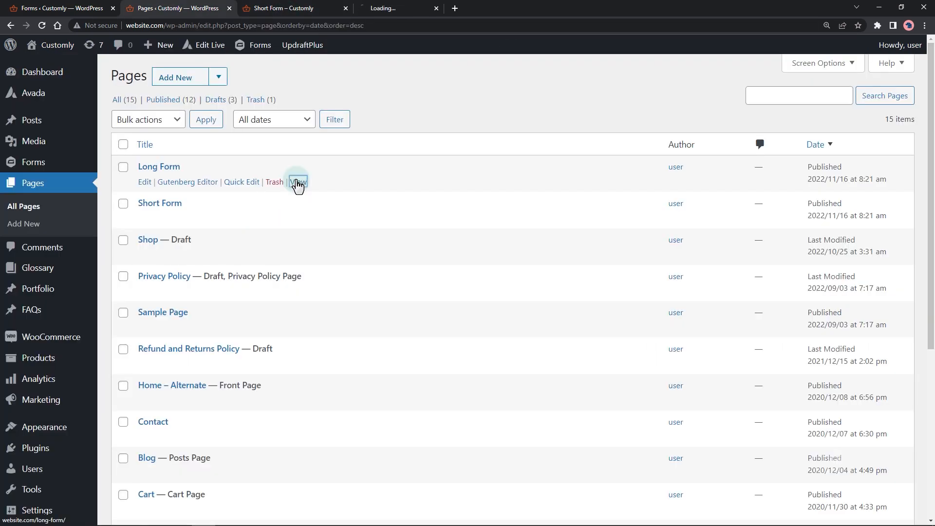
pyautogui.click(297, 182)
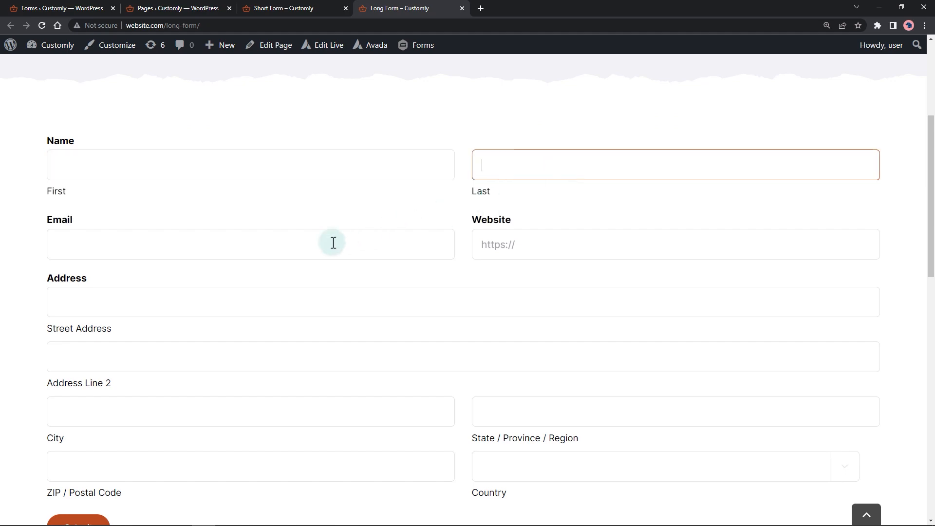
pyautogui.click(375, 301)
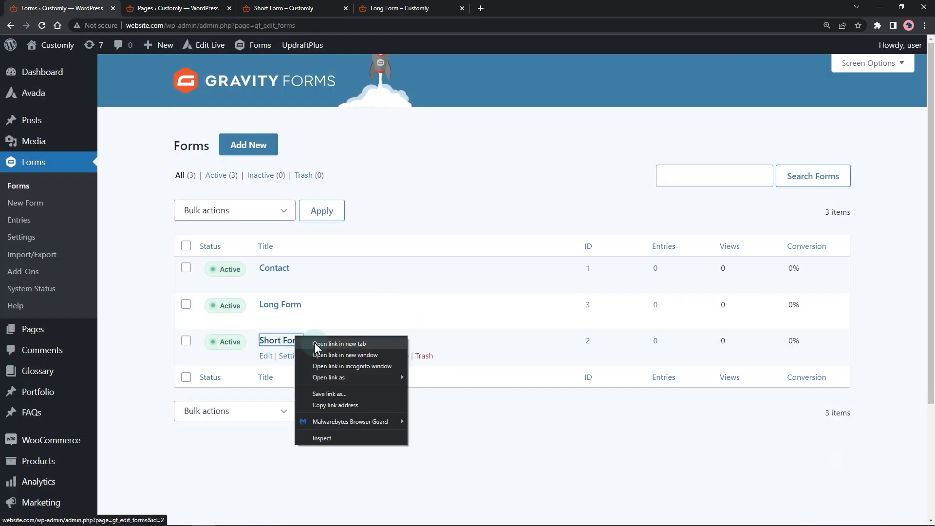
# Bring up the Short Form's Confirmations settings, showing its Default Confirmation.
pyautogui.click(340, 344)
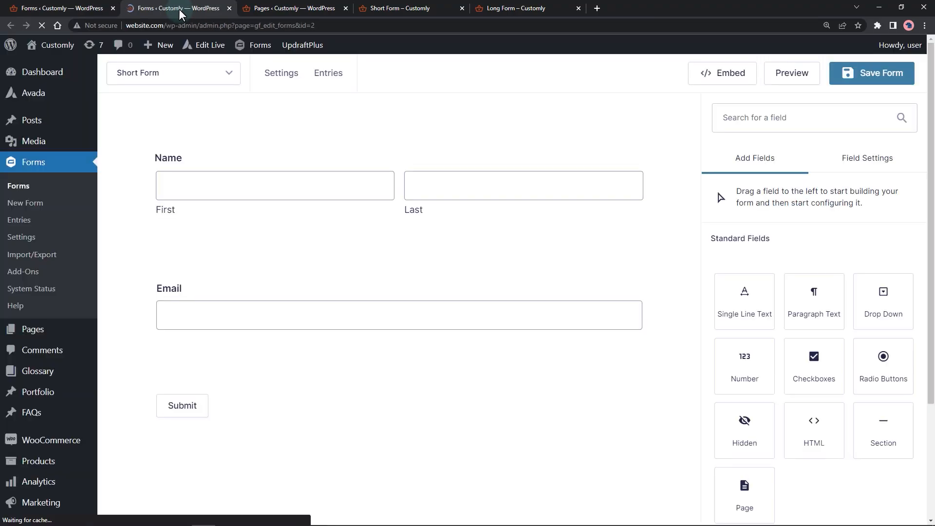
pyautogui.click(281, 72)
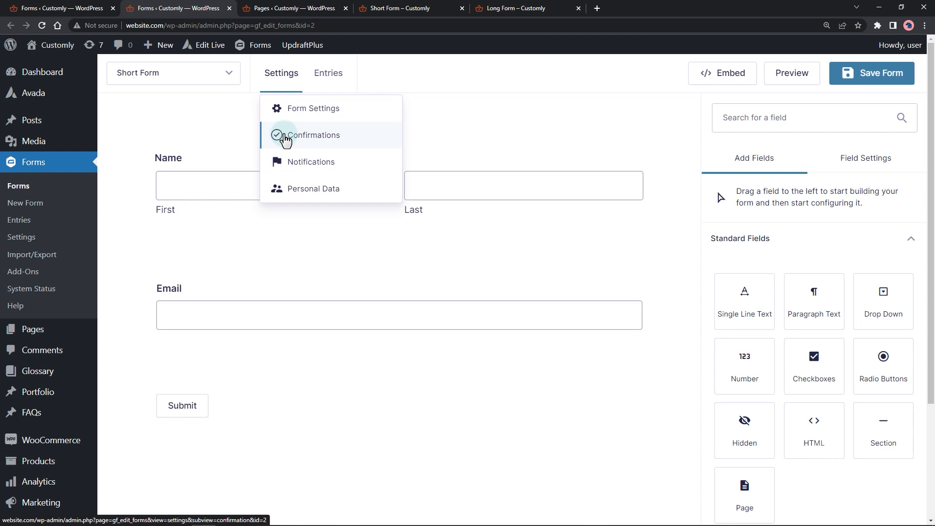
pyautogui.click(314, 134)
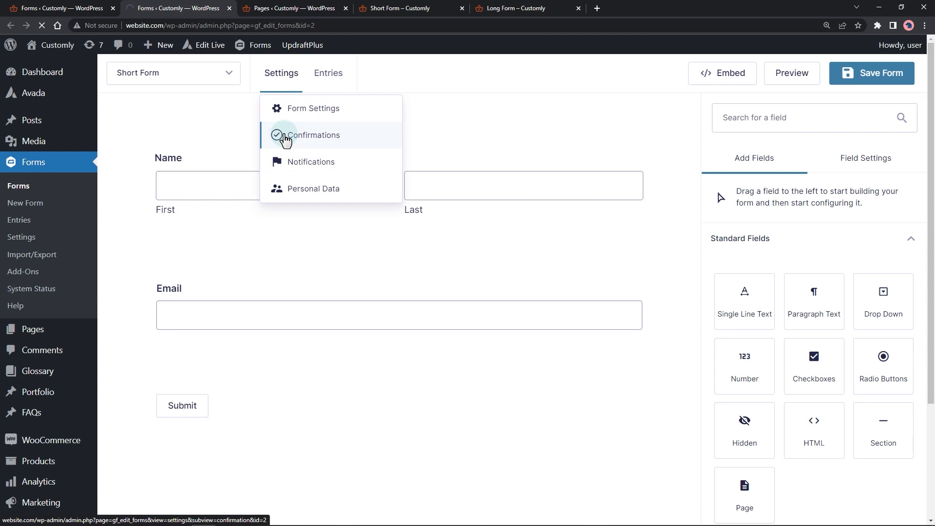
pyautogui.click(313, 134)
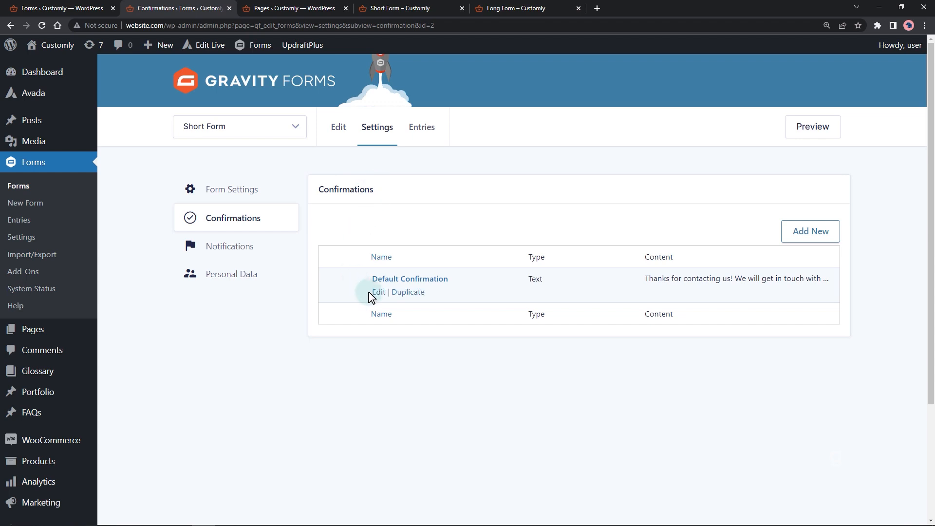
# Change the Default Confirmation to a Redirect and copy the live Long Form page URL for it.
pyautogui.click(378, 293)
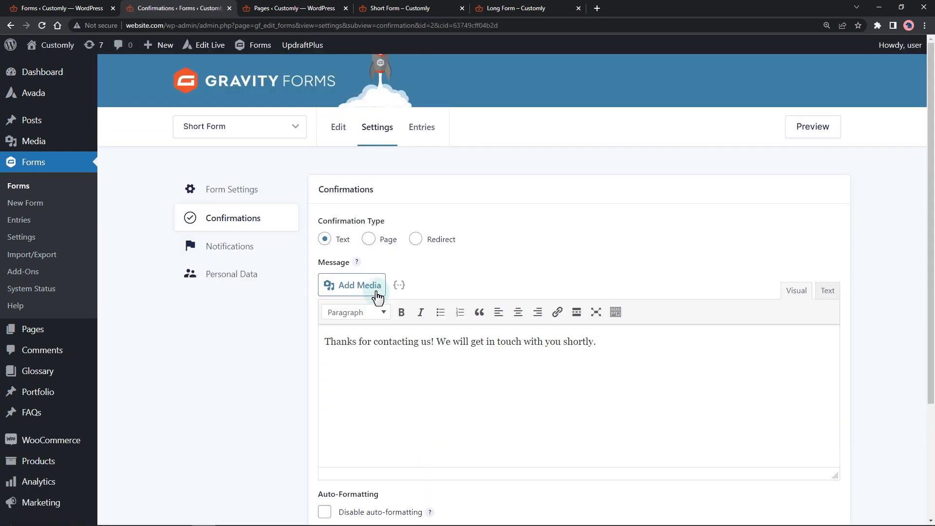
pyautogui.scroll(-3)
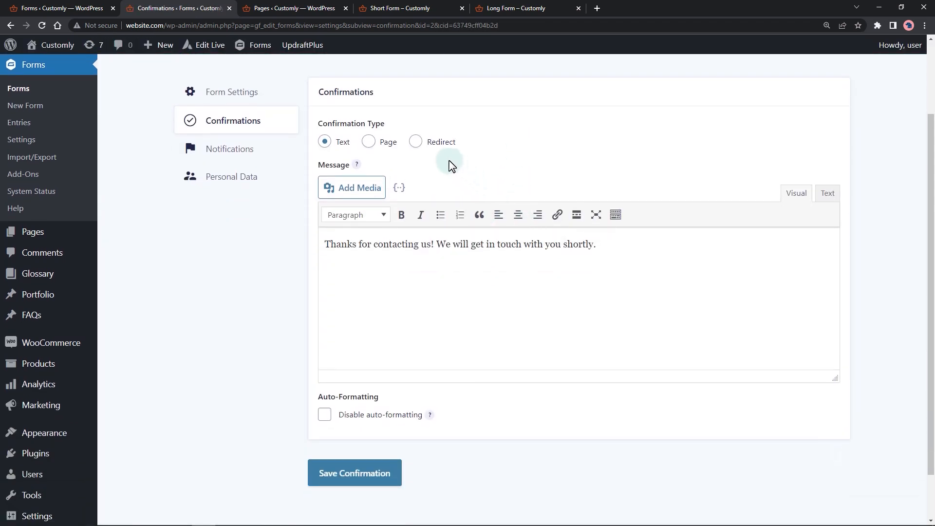
pyautogui.click(415, 143)
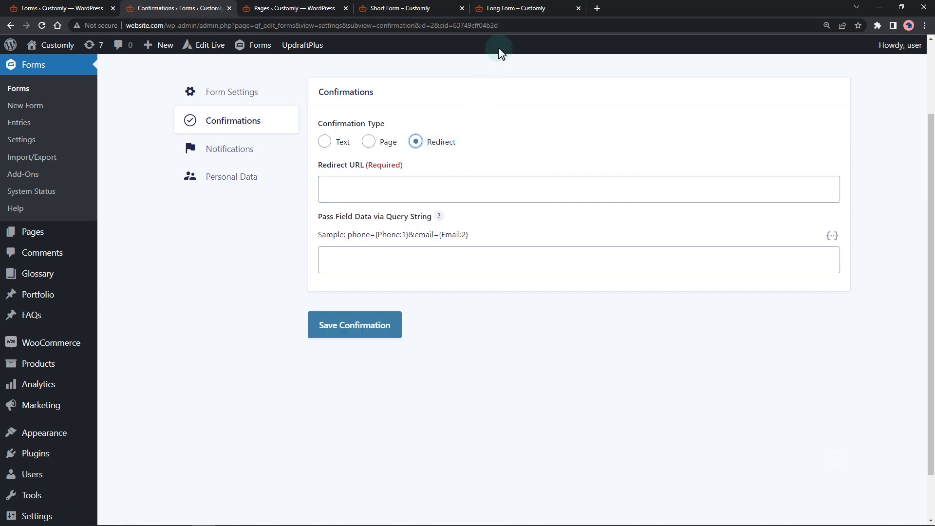
pyautogui.click(518, 8)
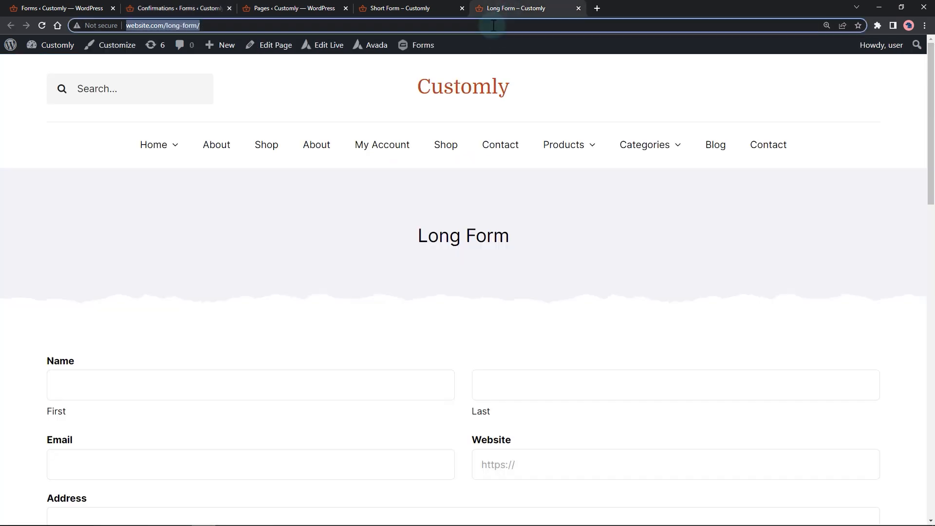
pyautogui.rightClick(161, 26)
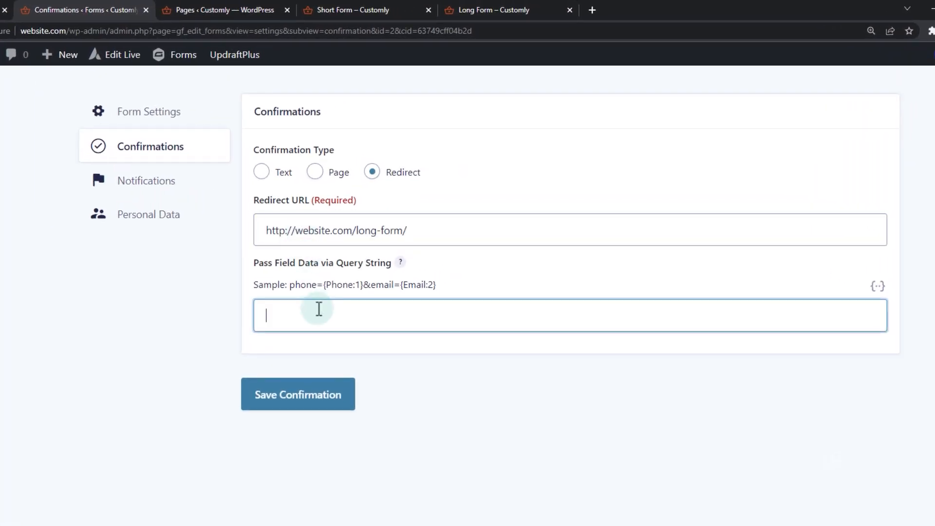
pyautogui.moveTo(88, 328)
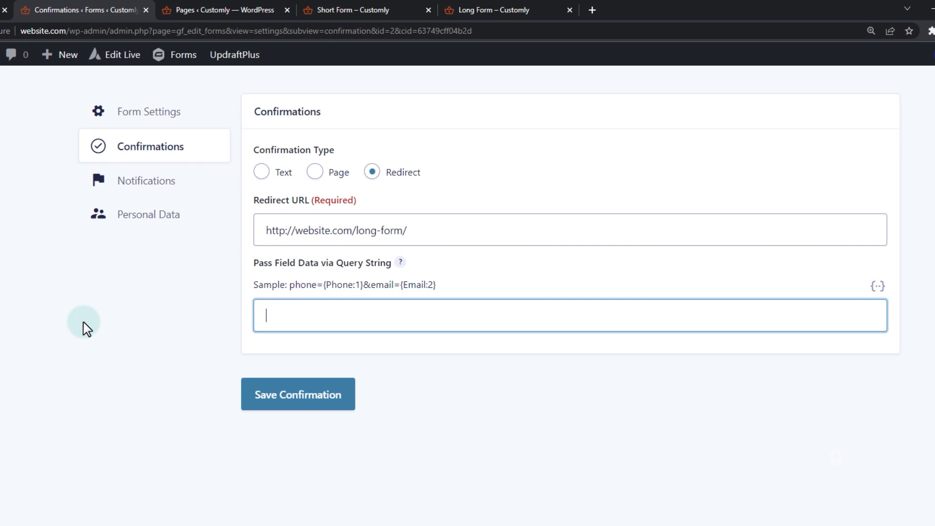
# Build the query string fname={Name (First)}&lname= using the field merge tags.
pyautogui.write('fname=')
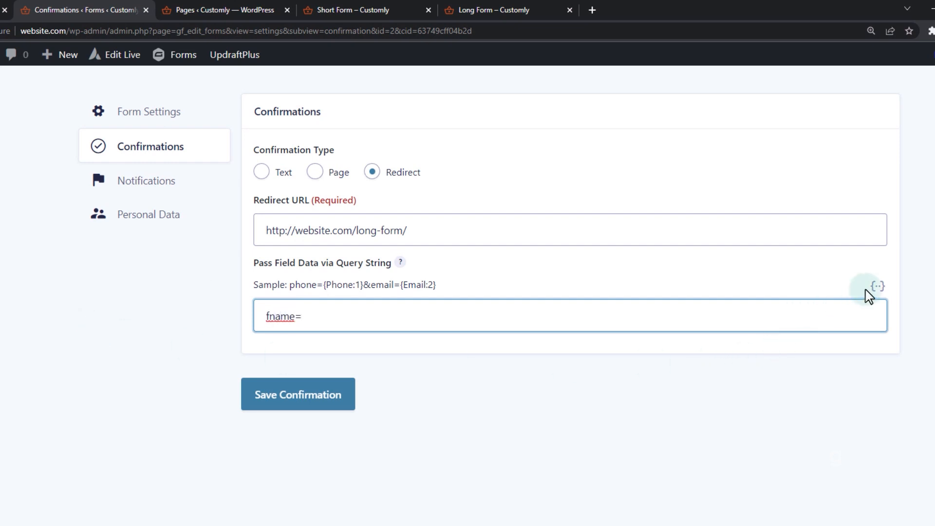
pyautogui.click(875, 286)
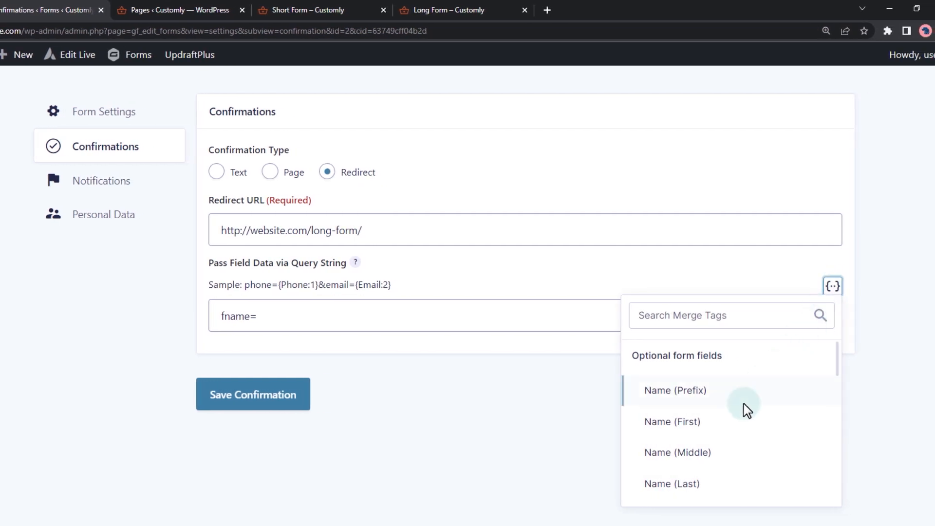
pyautogui.click(672, 421)
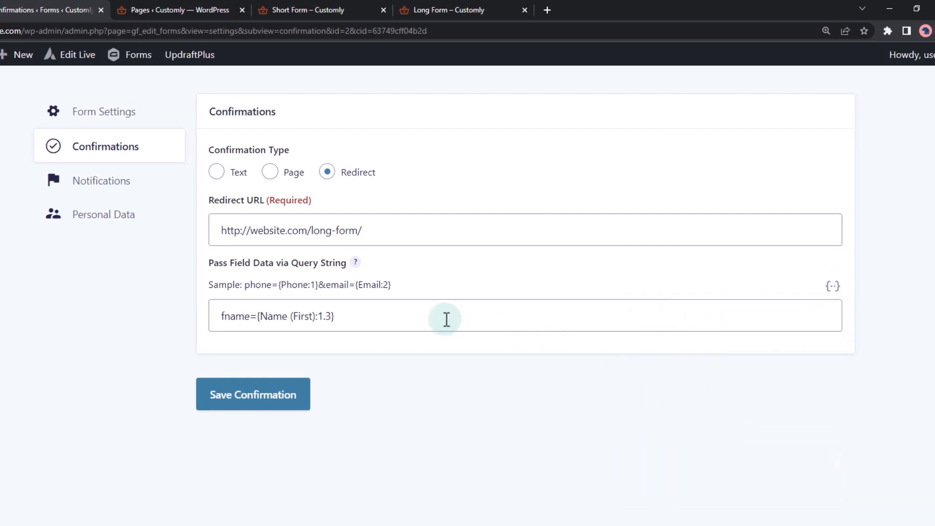
pyautogui.write('&')
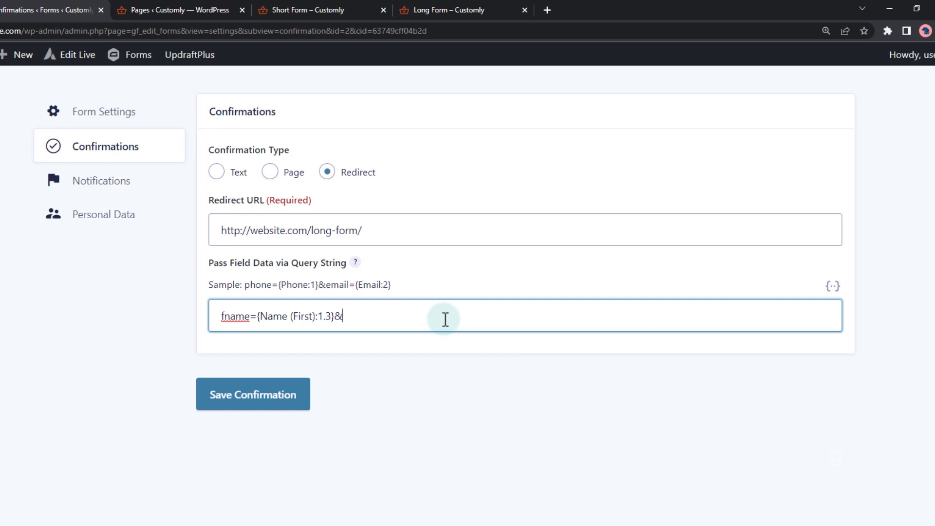
pyautogui.moveTo(448, 314)
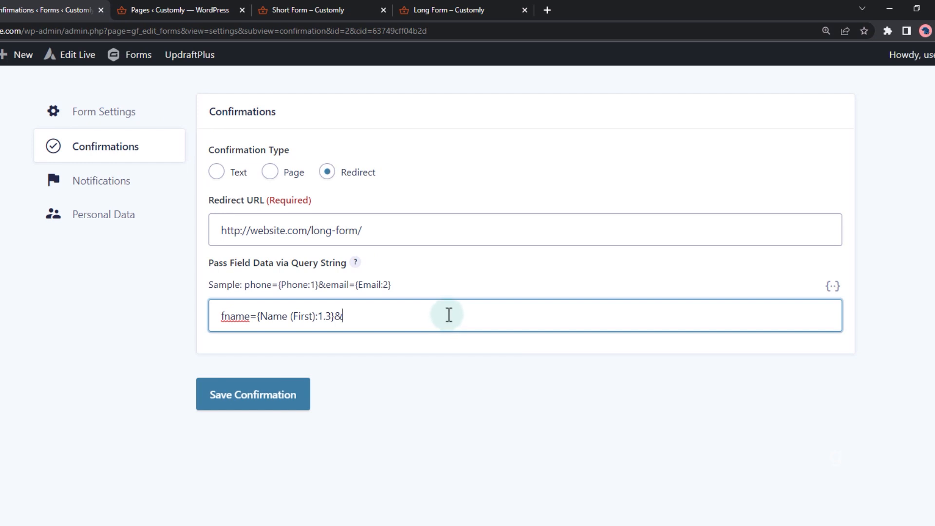
pyautogui.write('lname=')
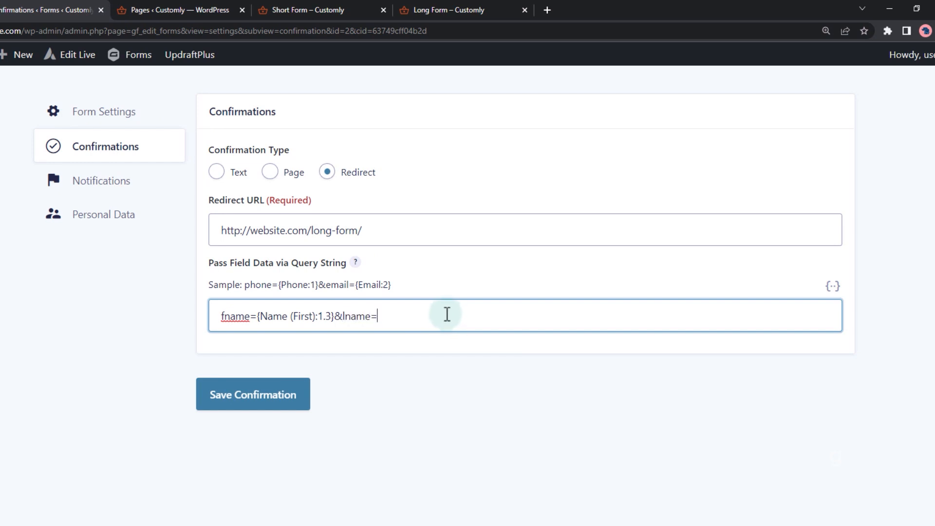
pyautogui.moveTo(832, 286)
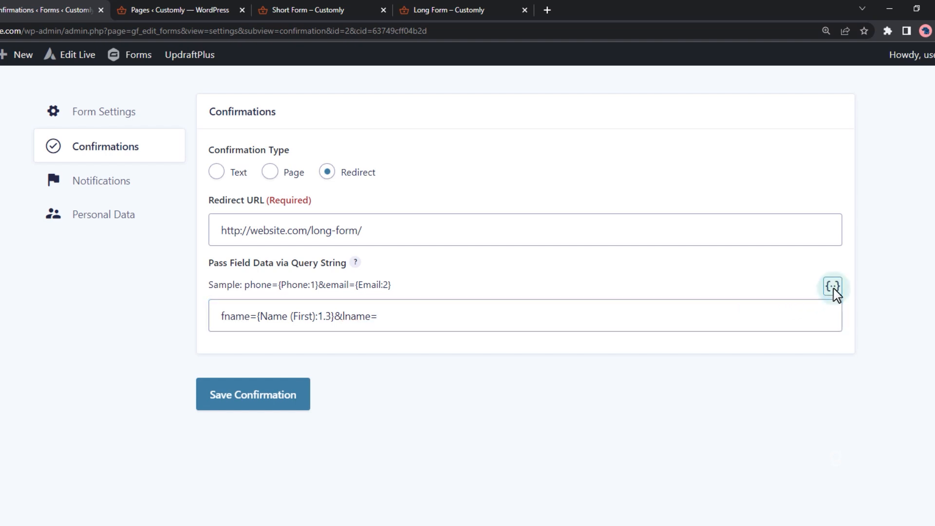
# Append the email parameter emailaddress={Email:3} to the end of the query string.
pyautogui.click(832, 284)
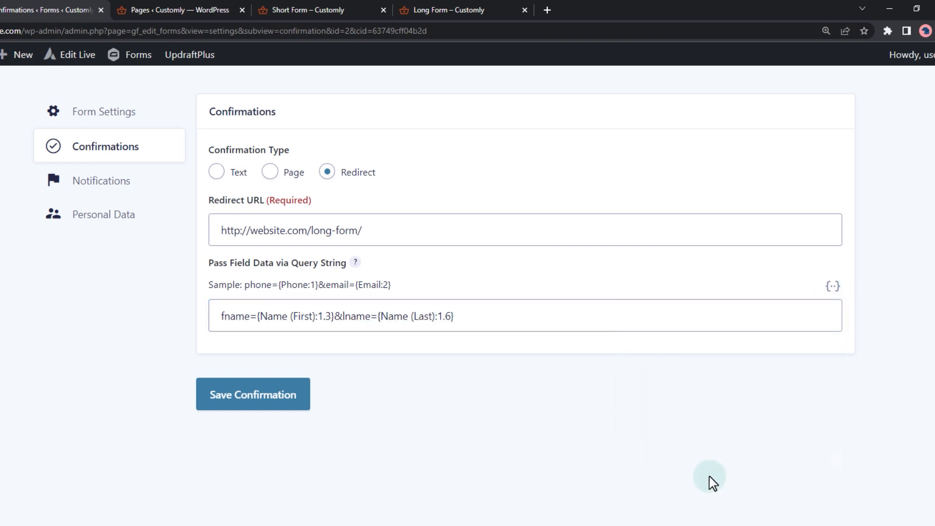
pyautogui.write('&email')
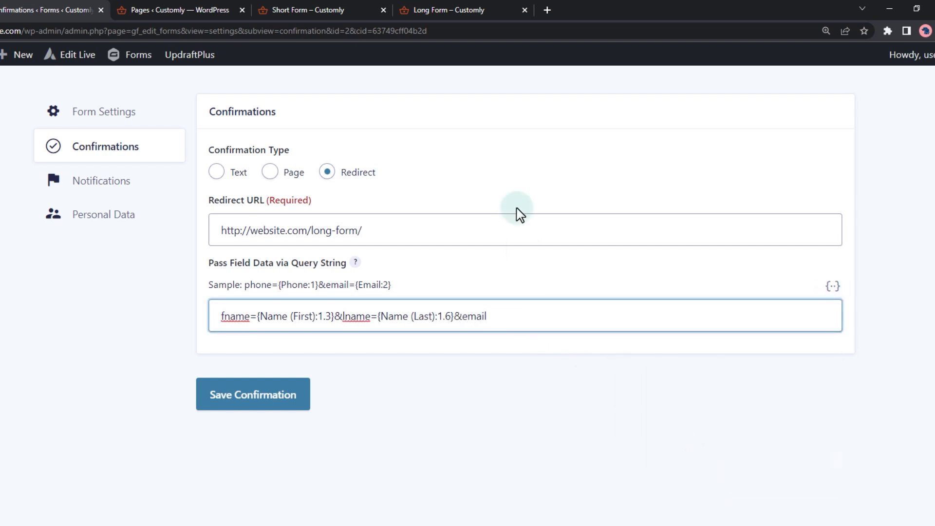
pyautogui.write('={Email:3}')
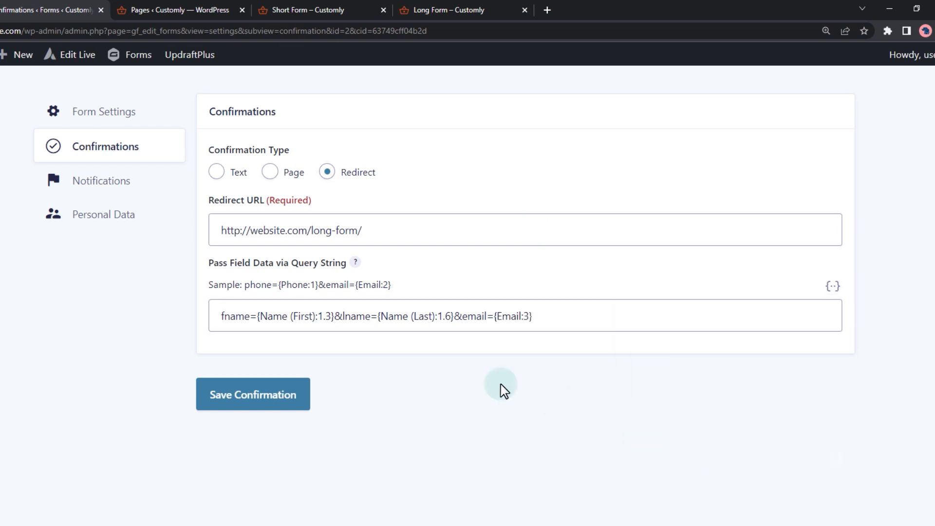
pyautogui.doubleClick(475, 316)
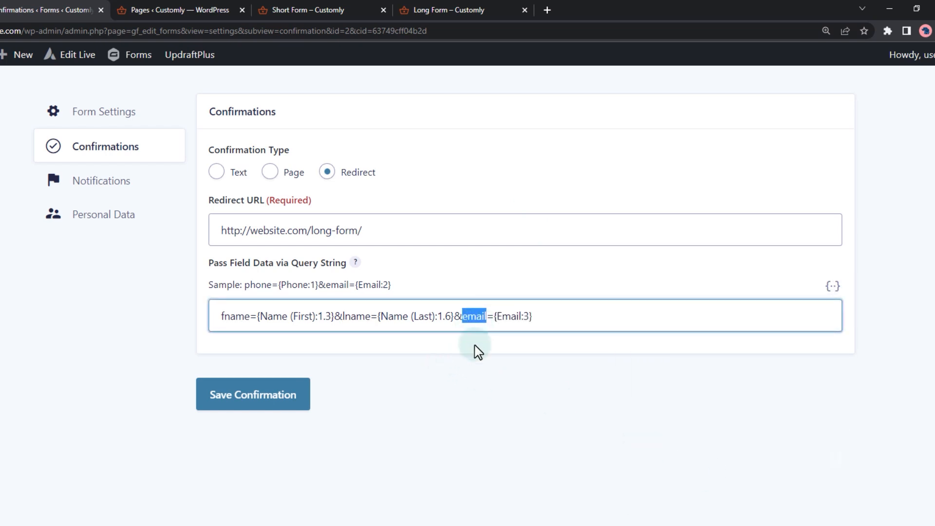
pyautogui.click(493, 316)
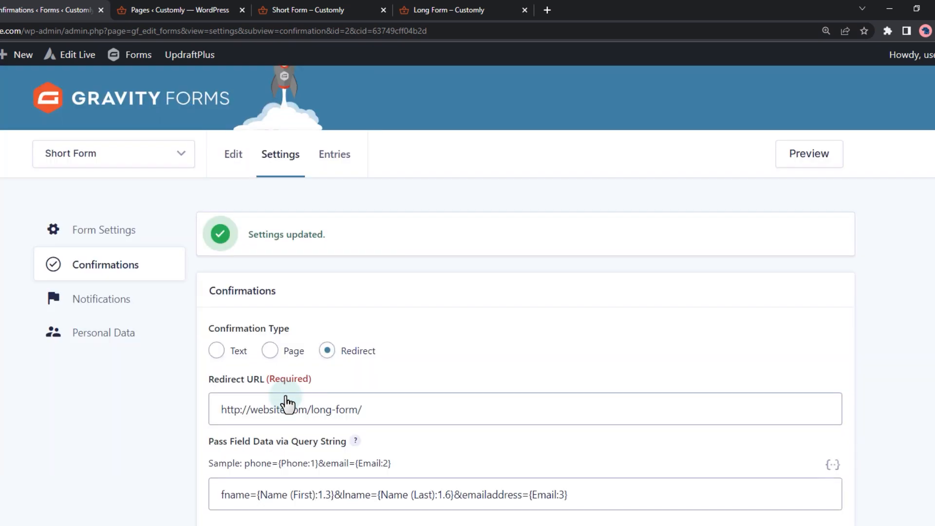
pyautogui.moveTo(380, 105)
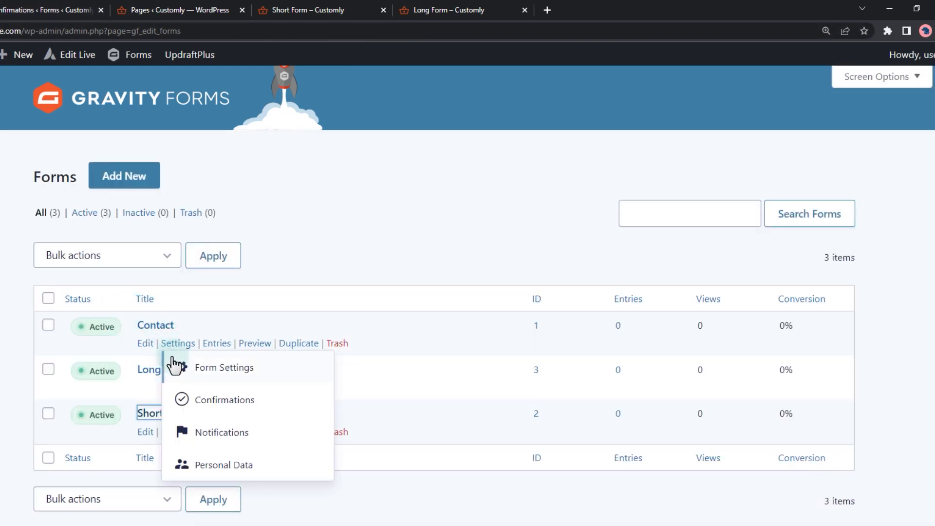
# Edit the Long Form and bring up the Name field's advanced settings.
pyautogui.click(224, 400)
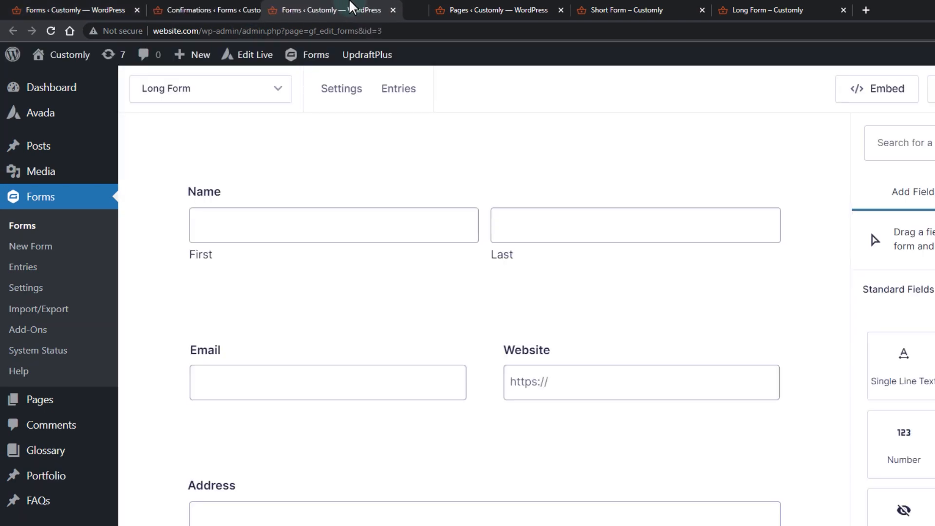
pyautogui.click(224, 185)
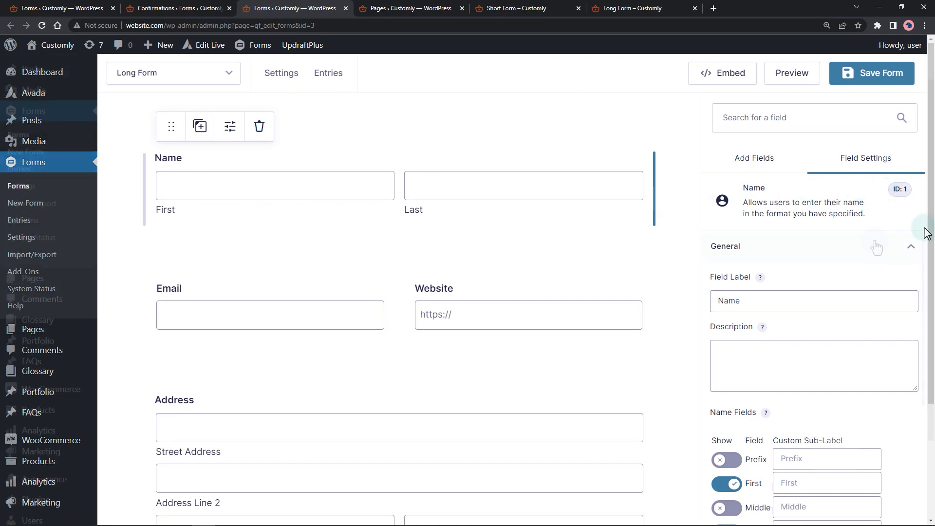
pyautogui.click(814, 245)
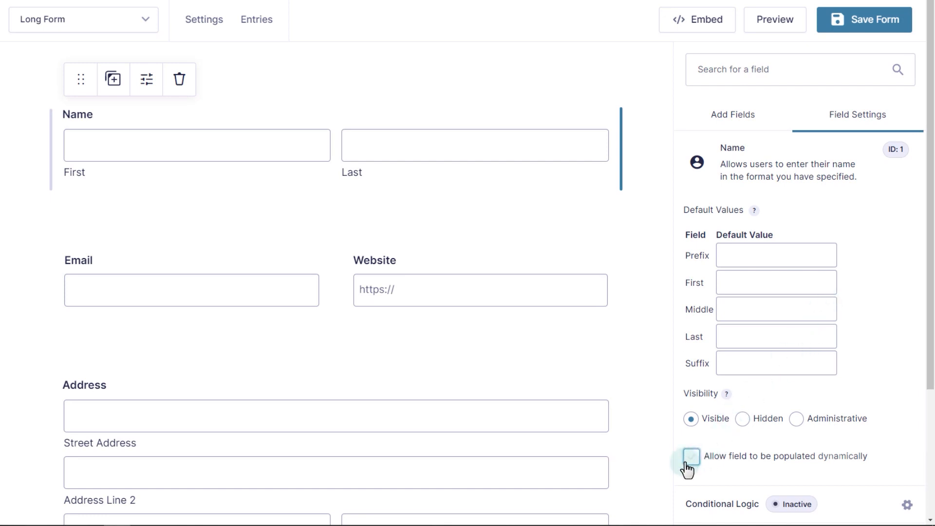
# Allow the Name field to populate dynamically with parameters fname (First) and lname (Last).
pyautogui.click(692, 457)
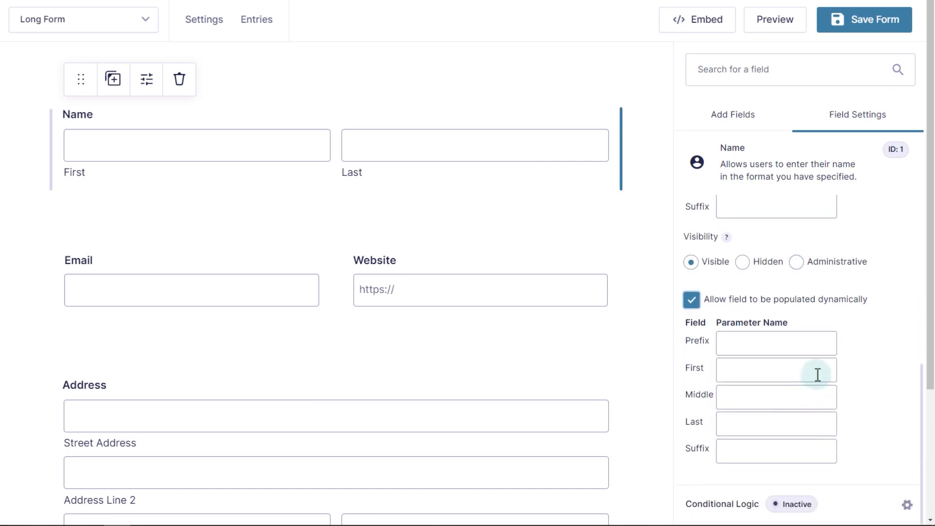
pyautogui.click(776, 371)
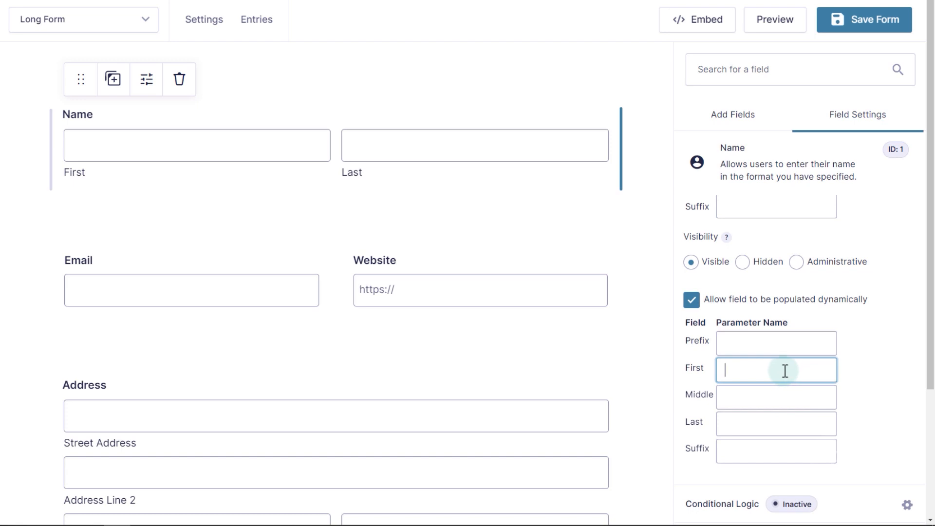
pyautogui.write('fname')
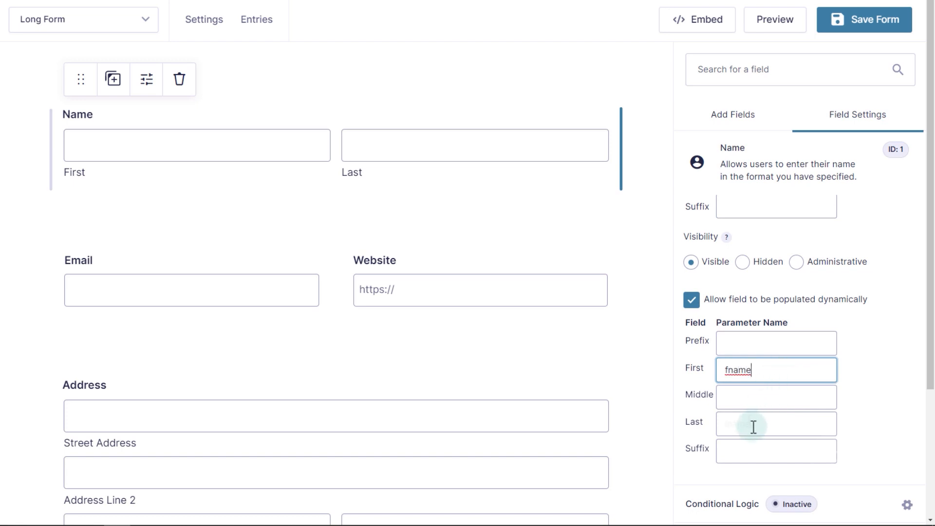
pyautogui.write('lname')
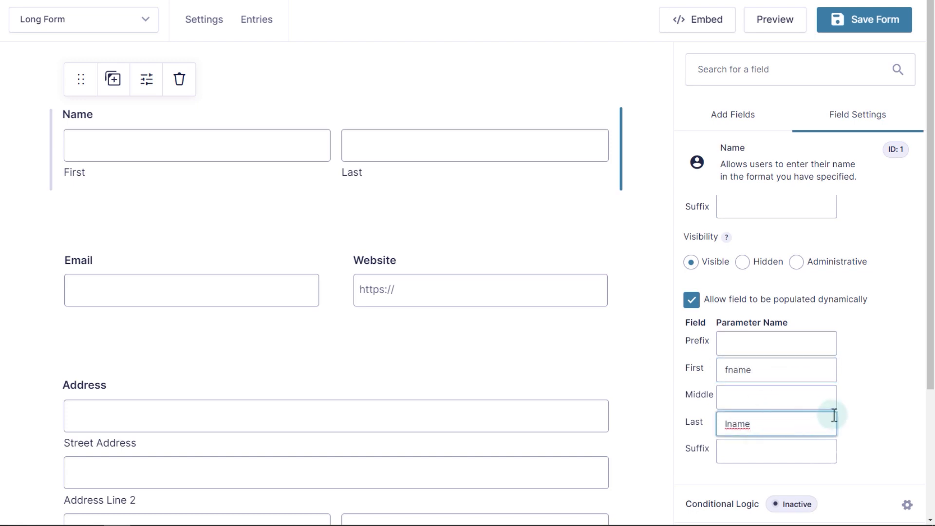
pyautogui.click(197, 290)
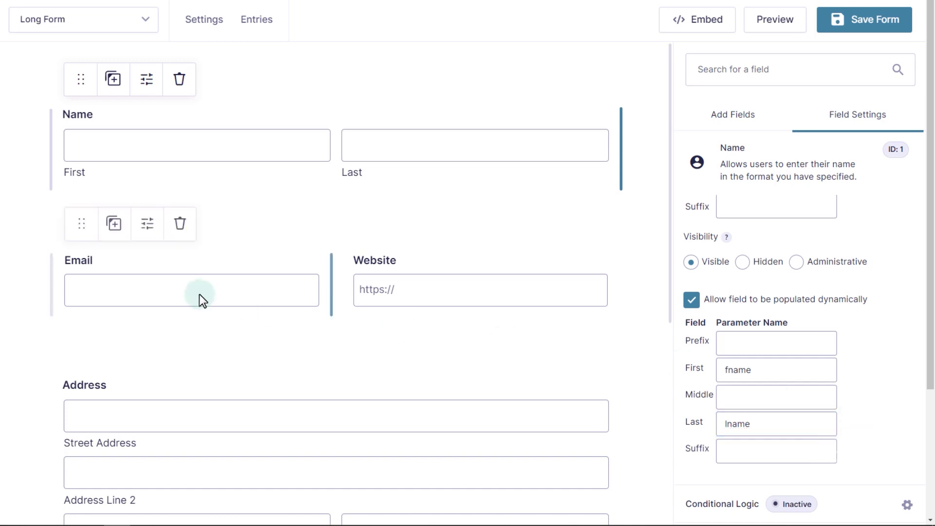
# Allow the Email field to populate dynamically from emailaddress and save the Long Form.
pyautogui.click(191, 291)
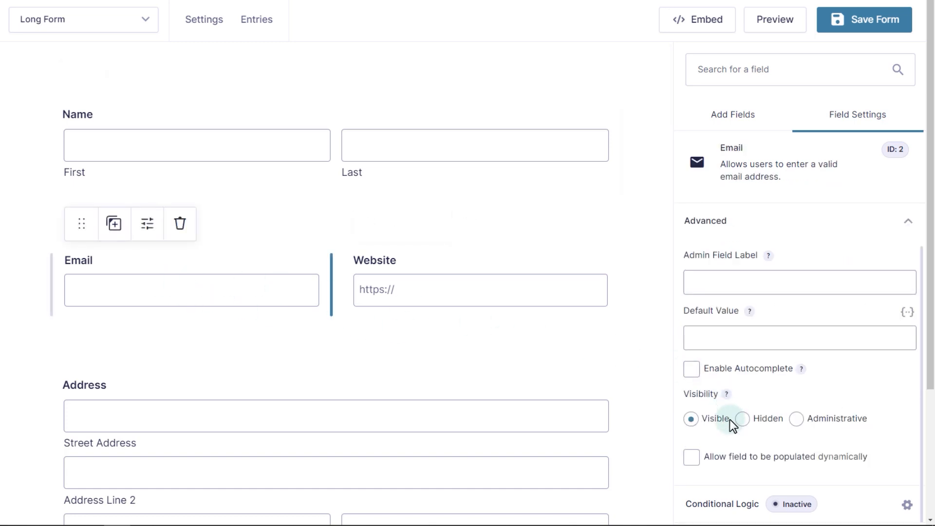
pyautogui.click(692, 471)
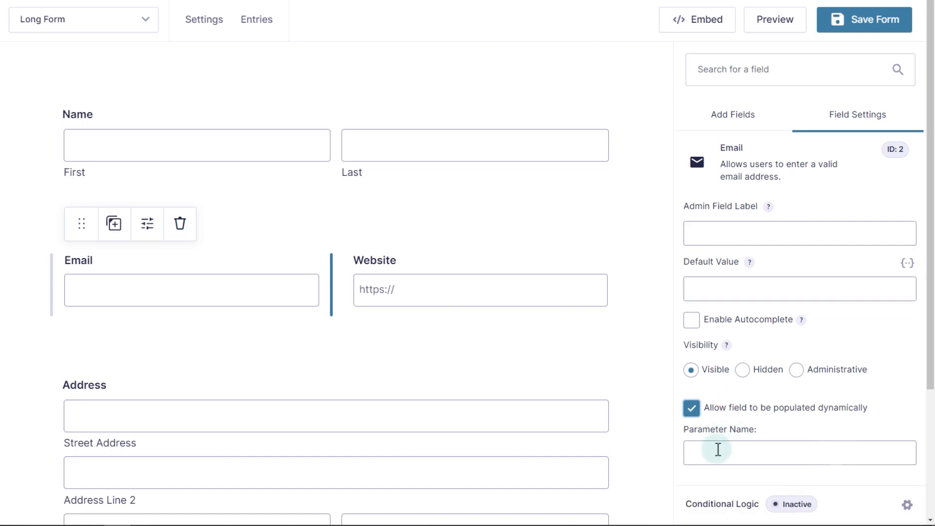
pyautogui.rightClick(719, 450)
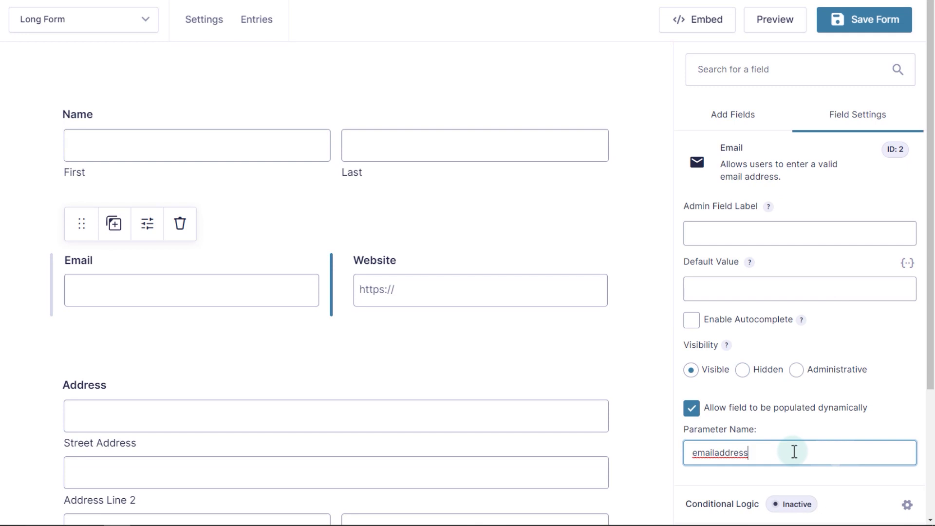
pyautogui.click(872, 19)
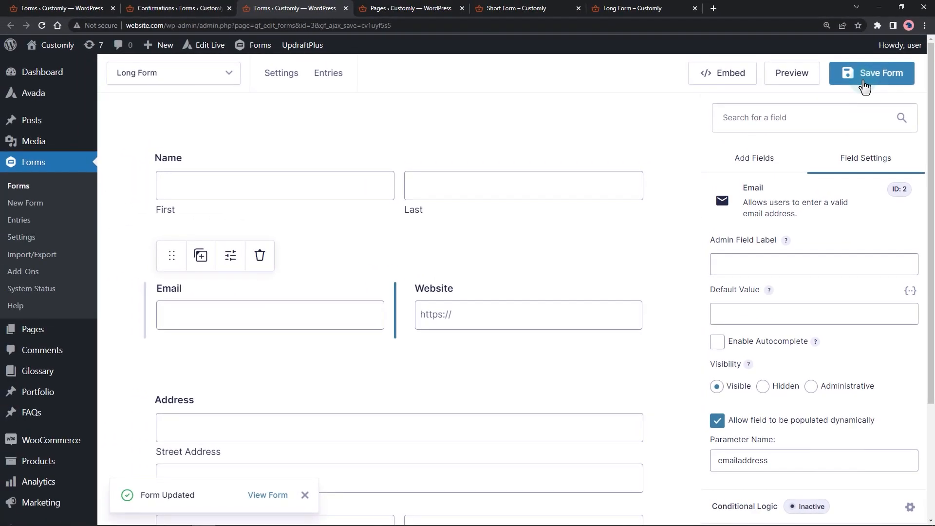
pyautogui.click(524, 8)
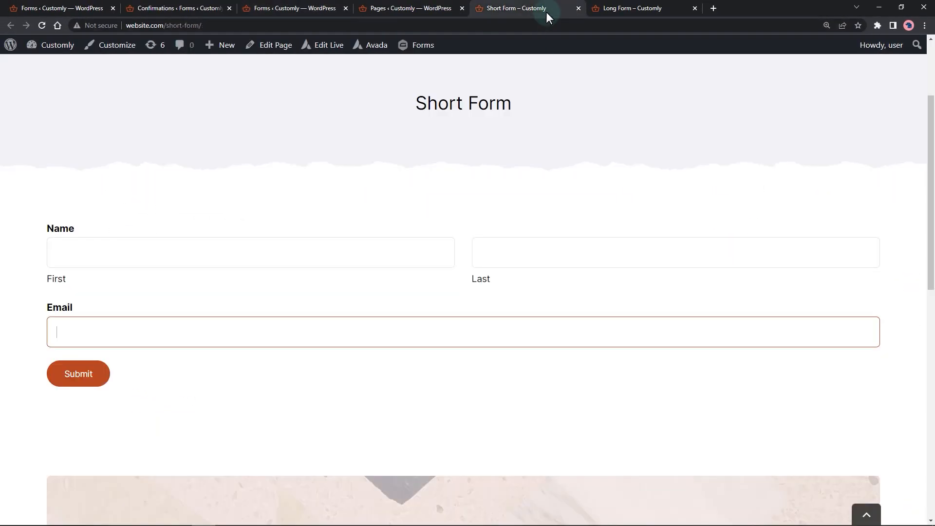
pyautogui.click(41, 25)
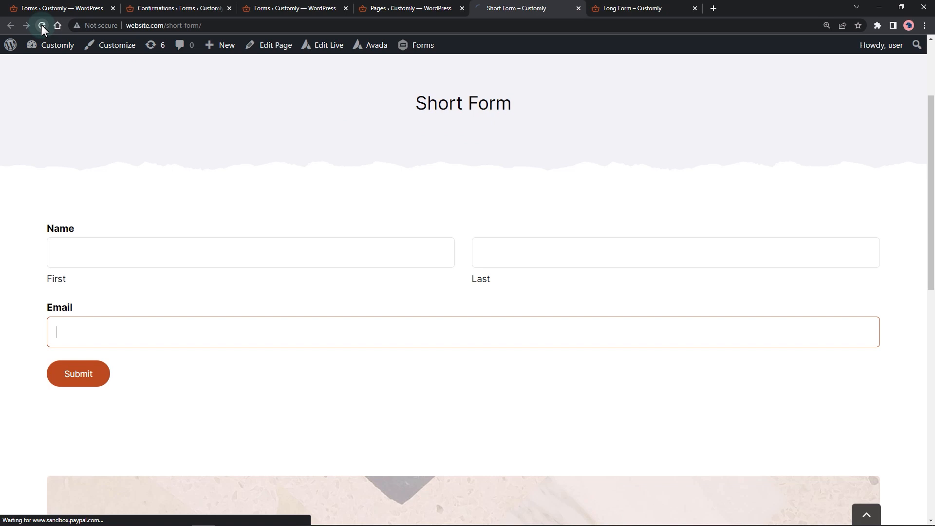
pyautogui.click(185, 255)
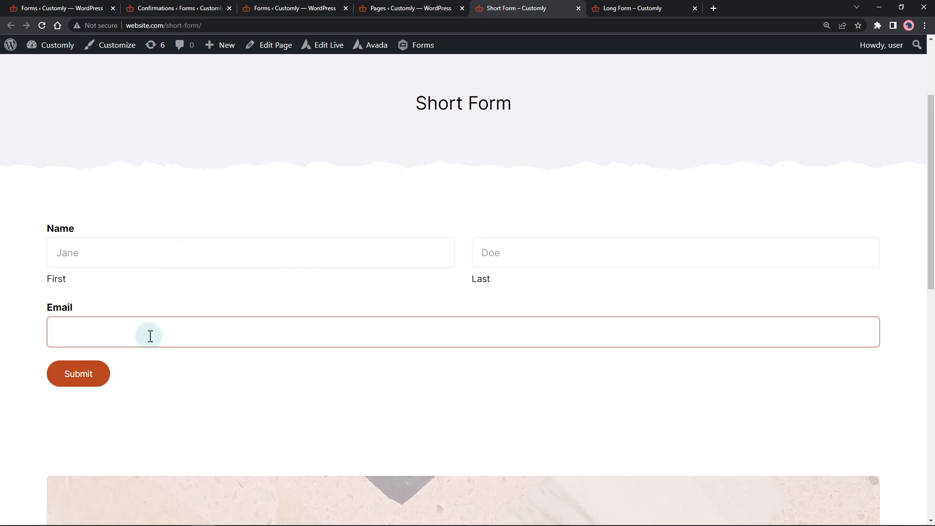
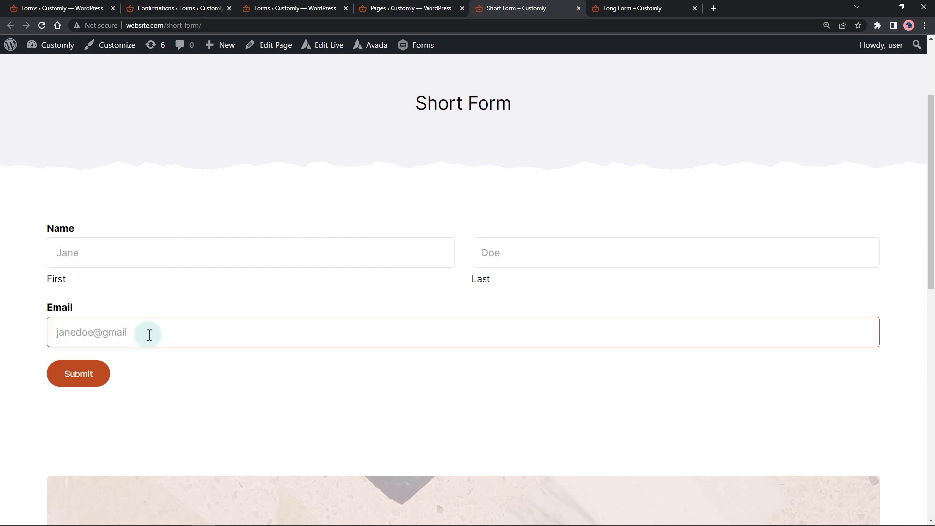
pyautogui.click(78, 374)
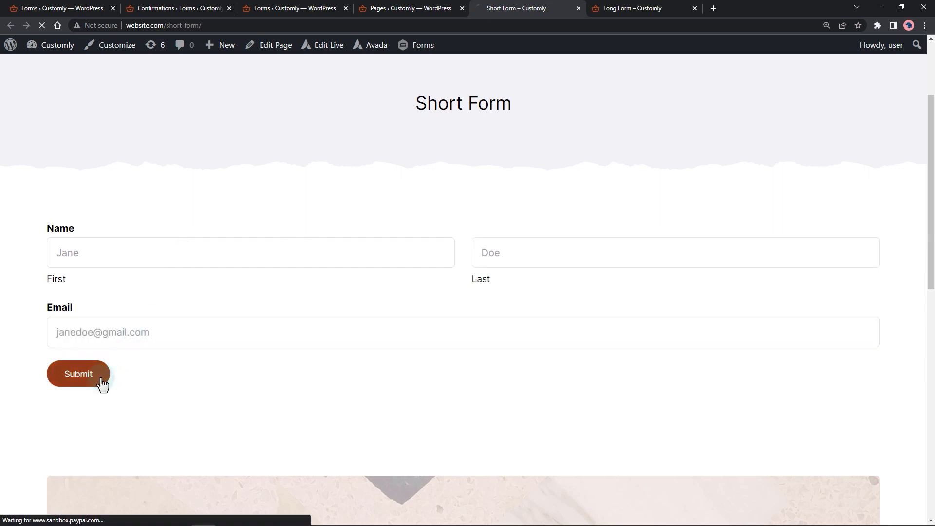
pyautogui.click(78, 374)
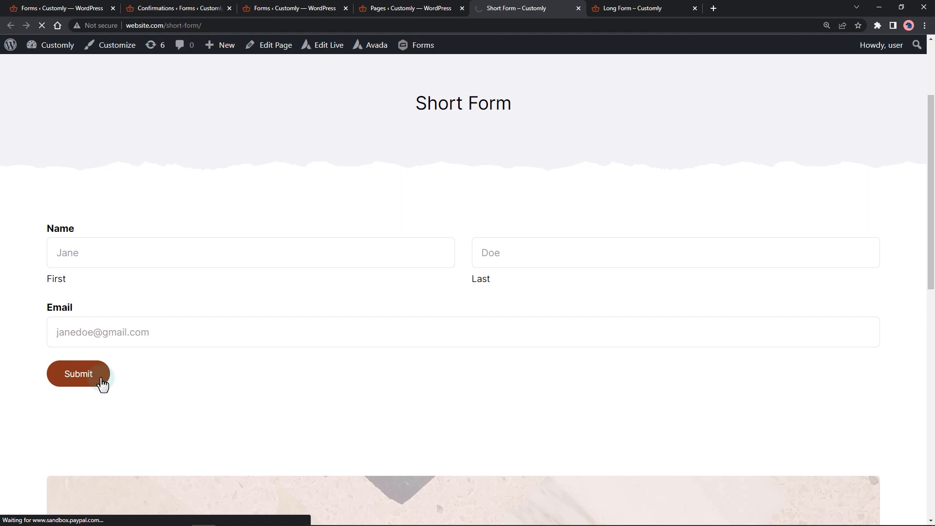
pyautogui.click(78, 374)
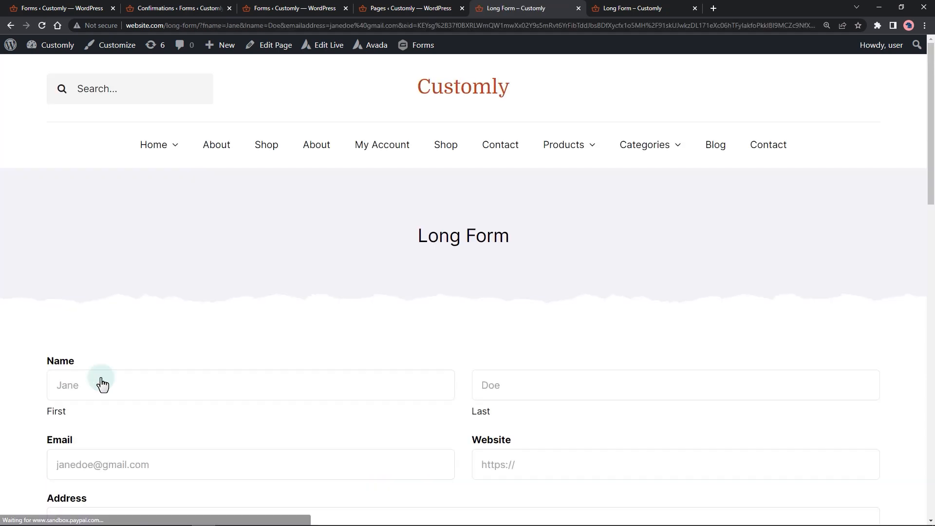
pyautogui.scroll(-3)
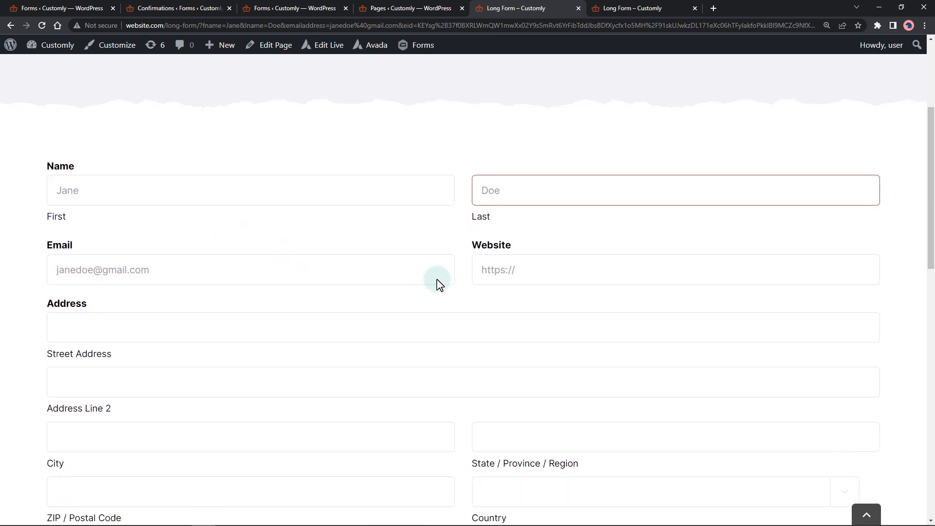
pyautogui.scroll(-3)
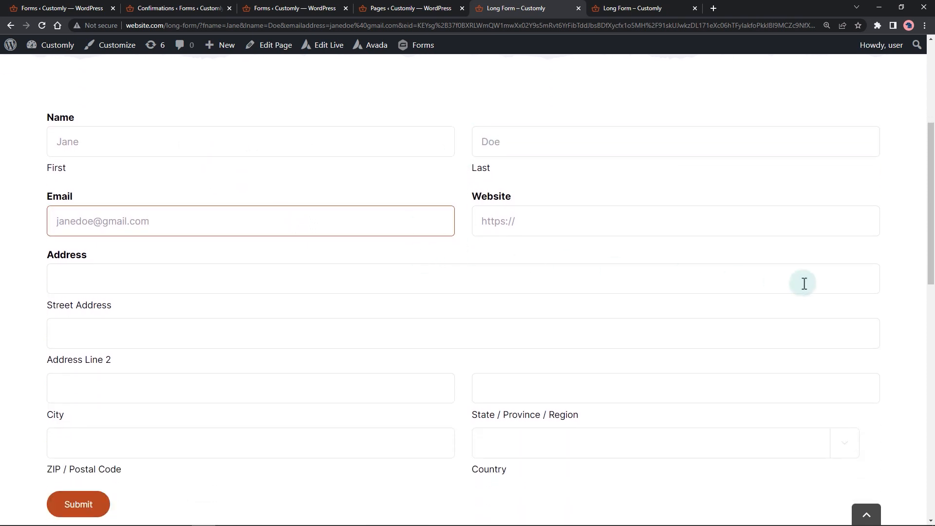